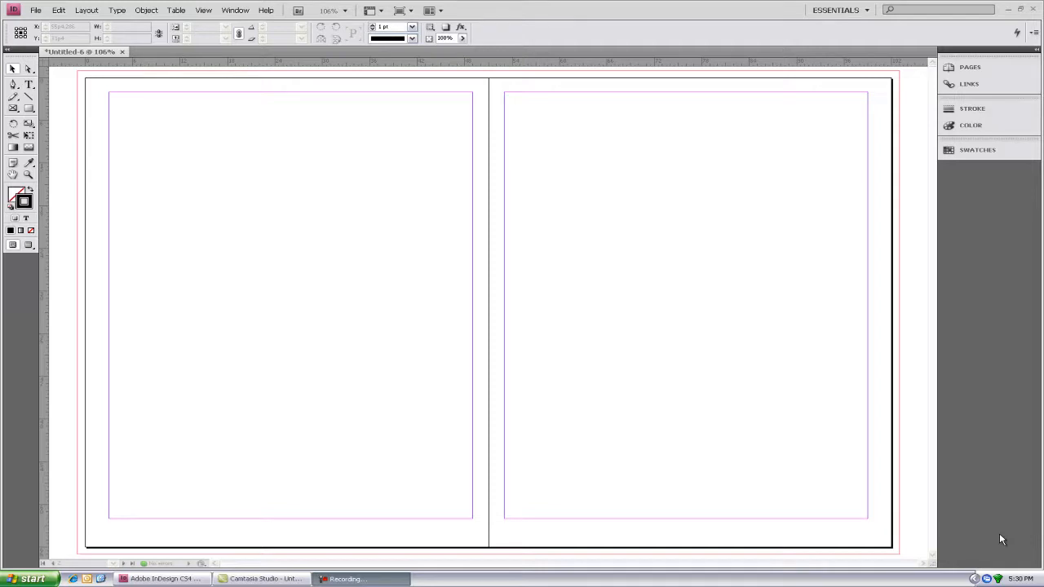
{"action": "mouse_move", "coordinate": [859, 462]}
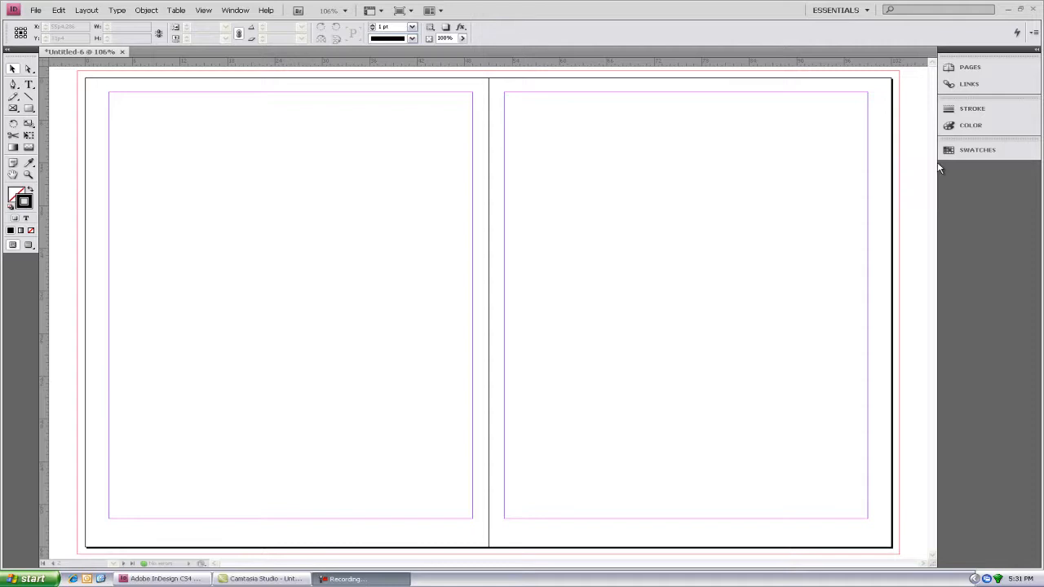
Step: Expand the Swatches panel from the right-hand panel dock beside the empty spread
{"action": "left_click", "coordinate": [977, 150]}
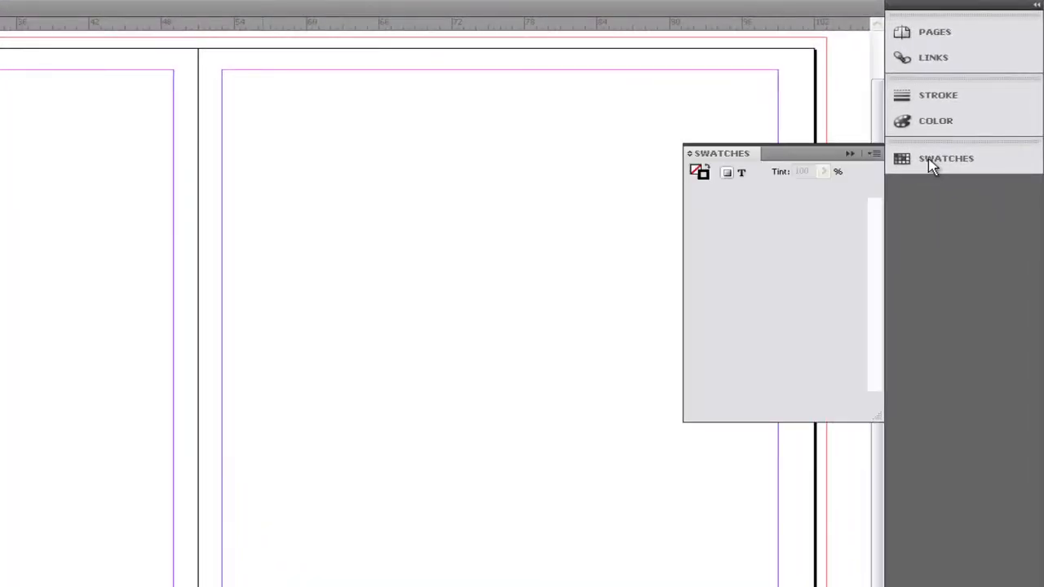
Step: Remove the default CMYK swatches so only None, Paper, Black and Registration remain
{"action": "left_click", "coordinate": [946, 158]}
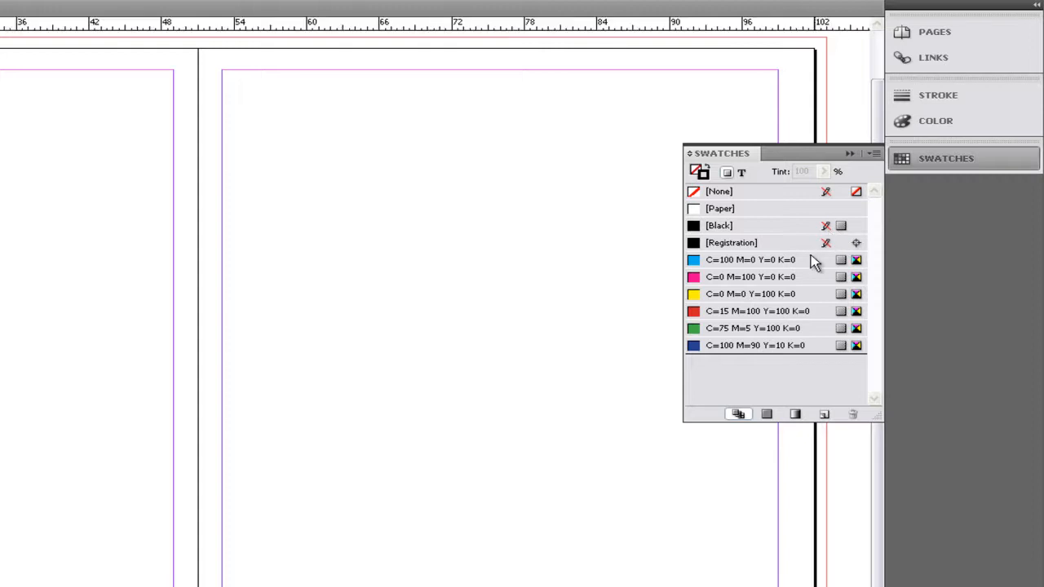
{"action": "mouse_move", "coordinate": [806, 267]}
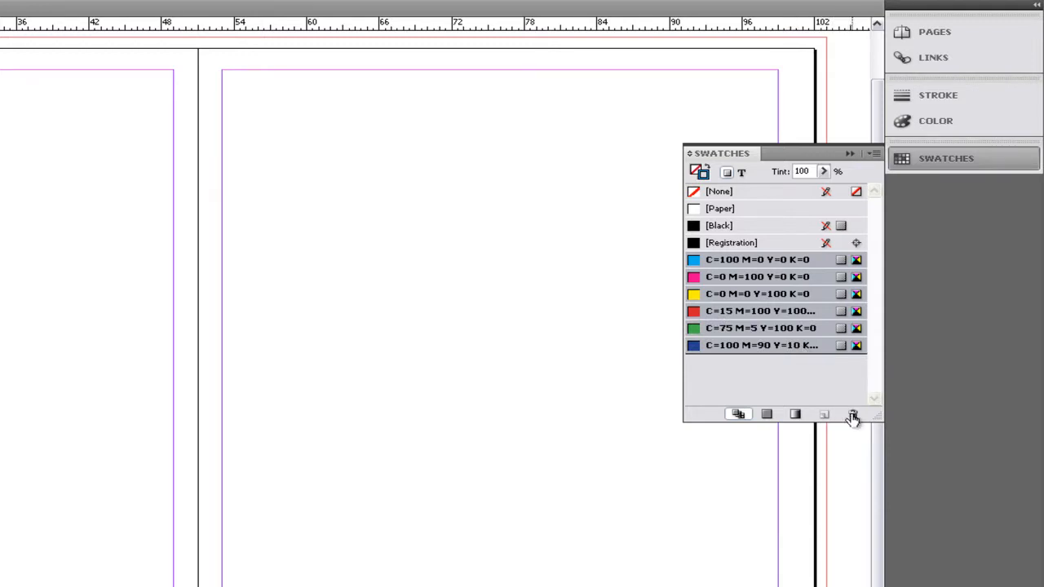
{"action": "left_click", "coordinate": [852, 415]}
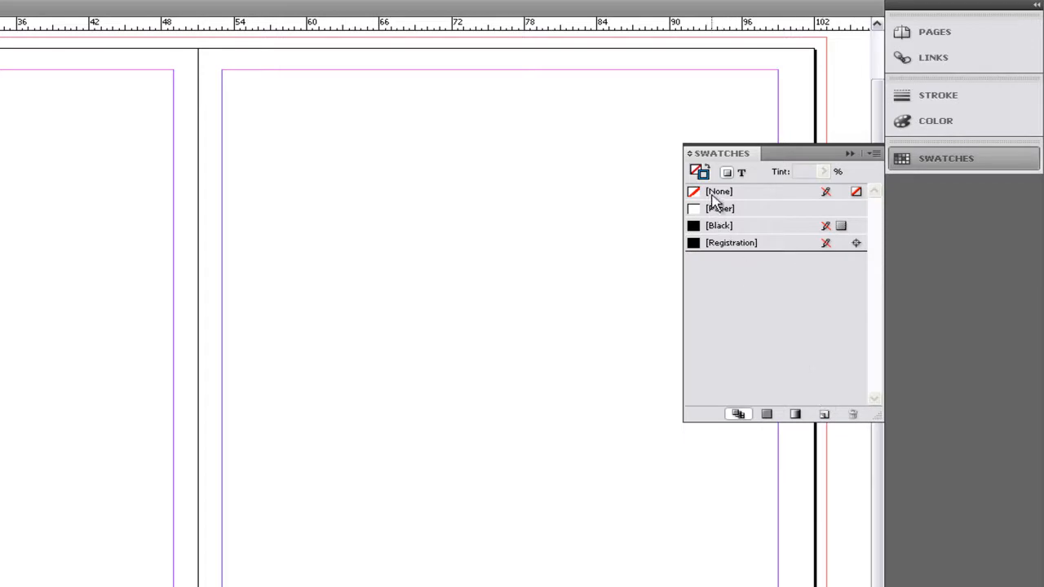
{"action": "left_click", "coordinate": [720, 191]}
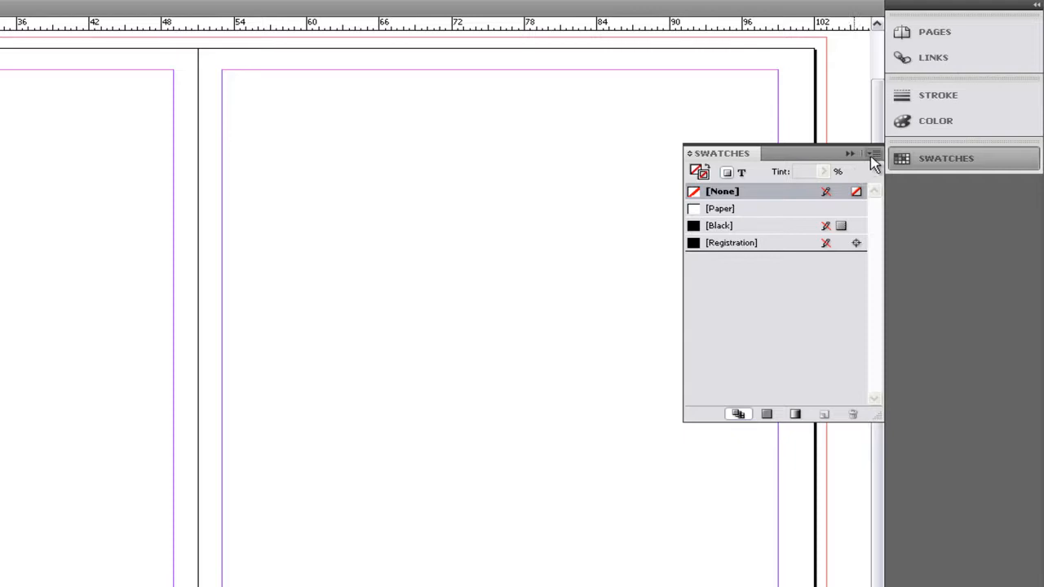
Step: Begin a new color swatch with Name with Color Value off, named Headline Red FY 202
{"action": "left_click", "coordinate": [873, 154]}
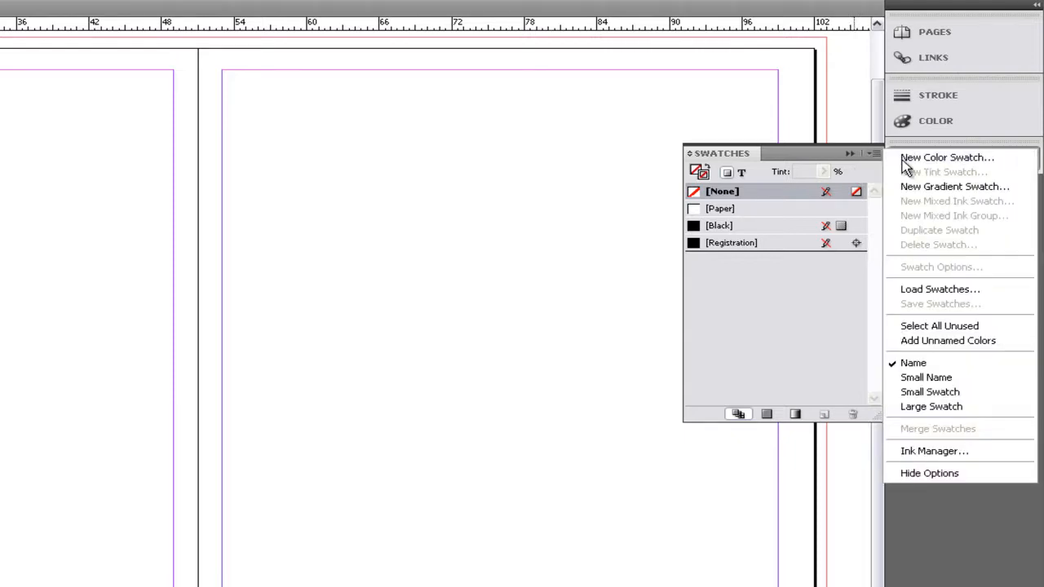
{"action": "left_click", "coordinate": [946, 156]}
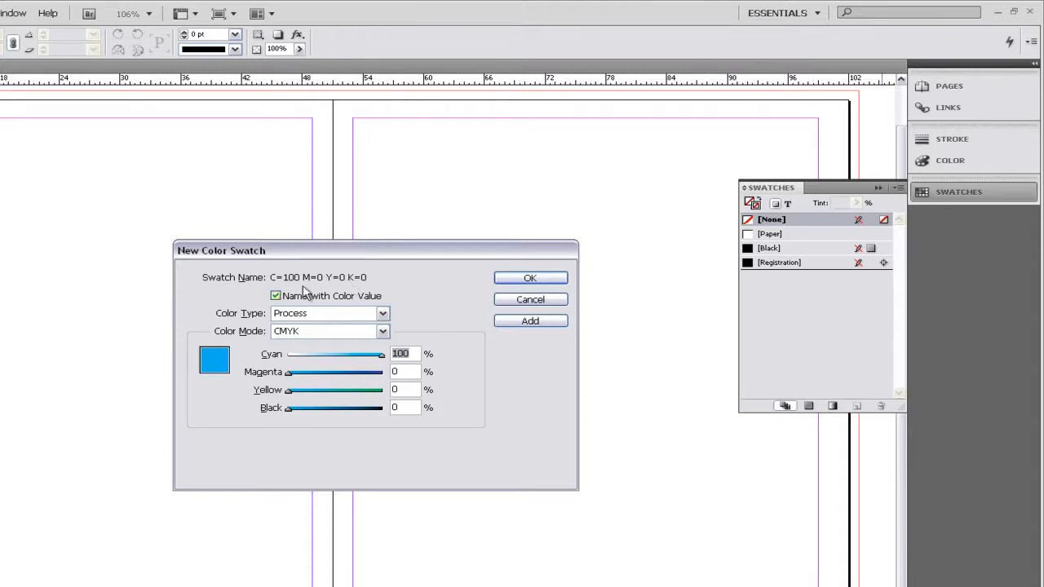
{"action": "left_click", "coordinate": [275, 295]}
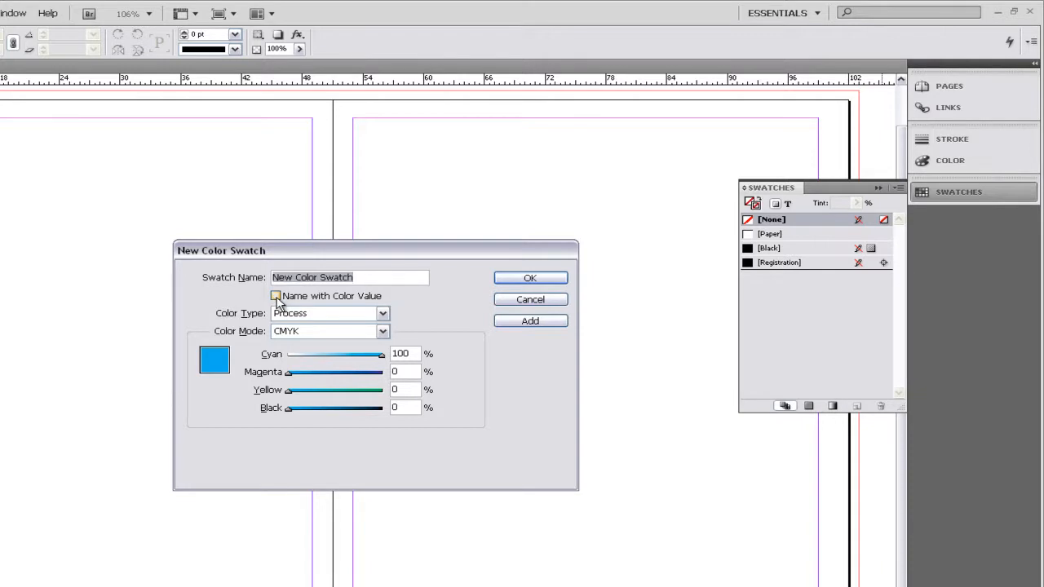
{"action": "type", "text": "Headline Red"}
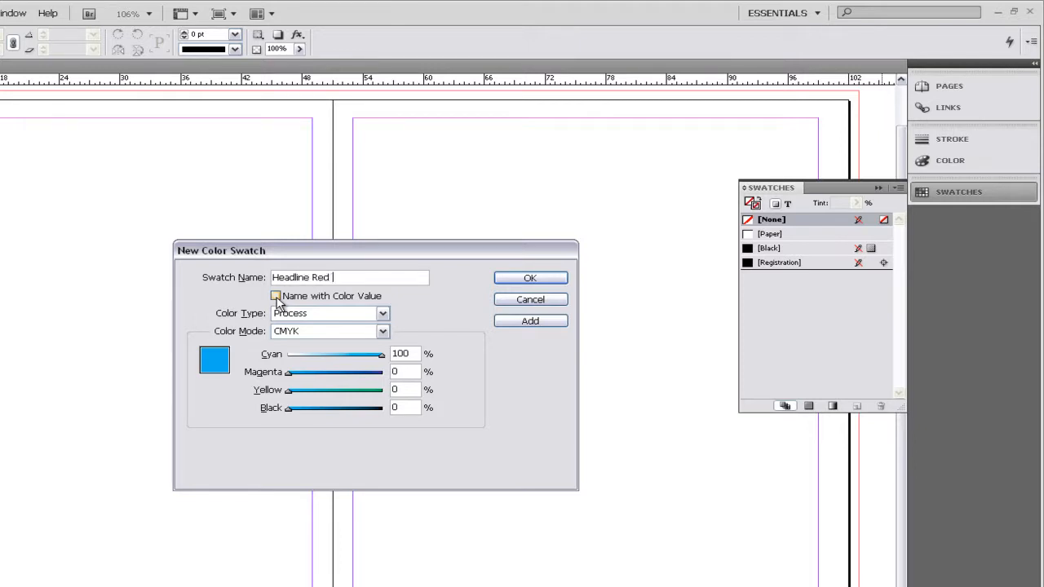
{"action": "type", "text": "FY 2"}
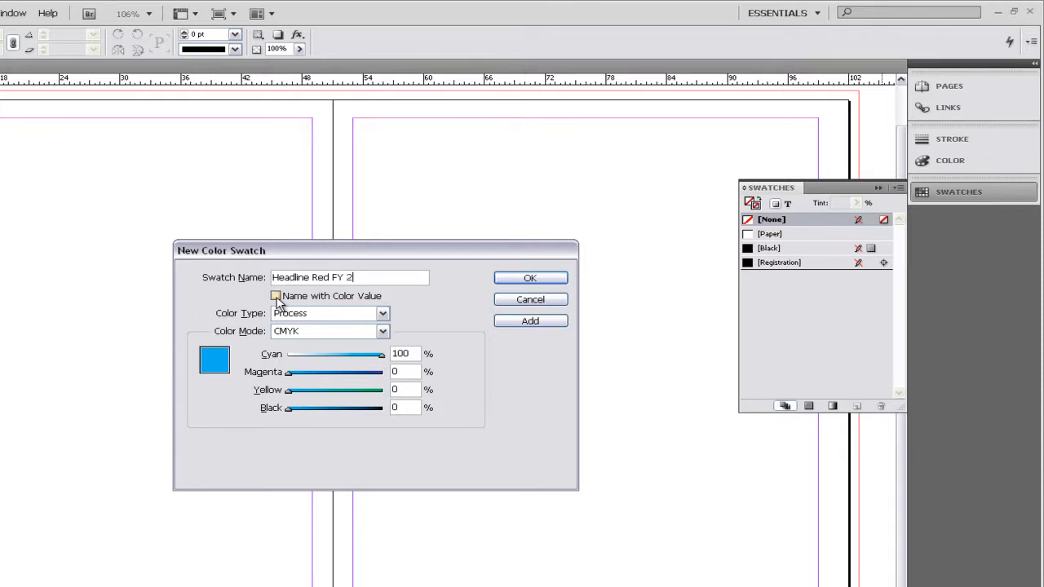
{"action": "type", "text": "02"}
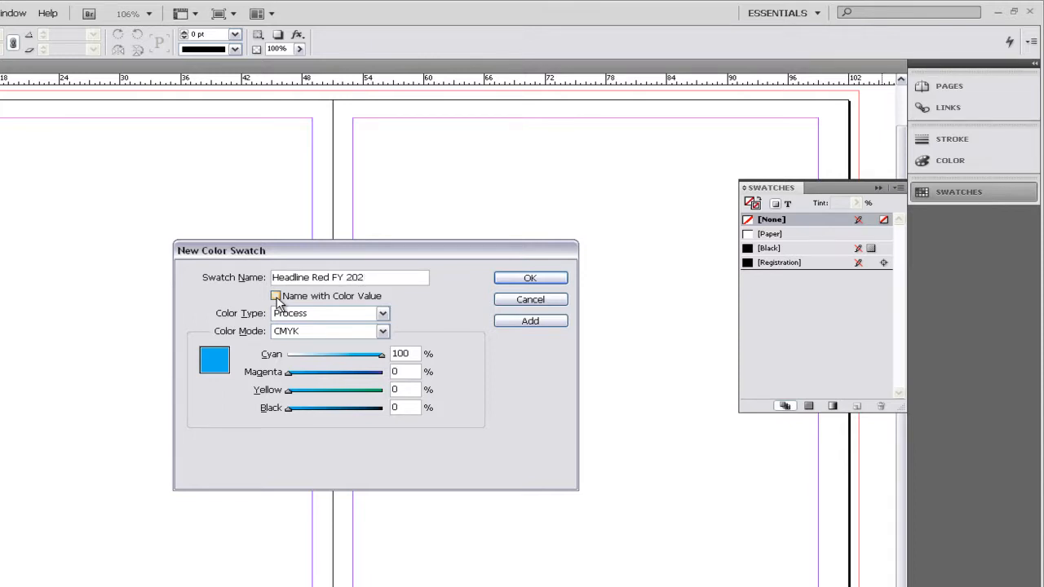
{"action": "left_click", "coordinate": [276, 295]}
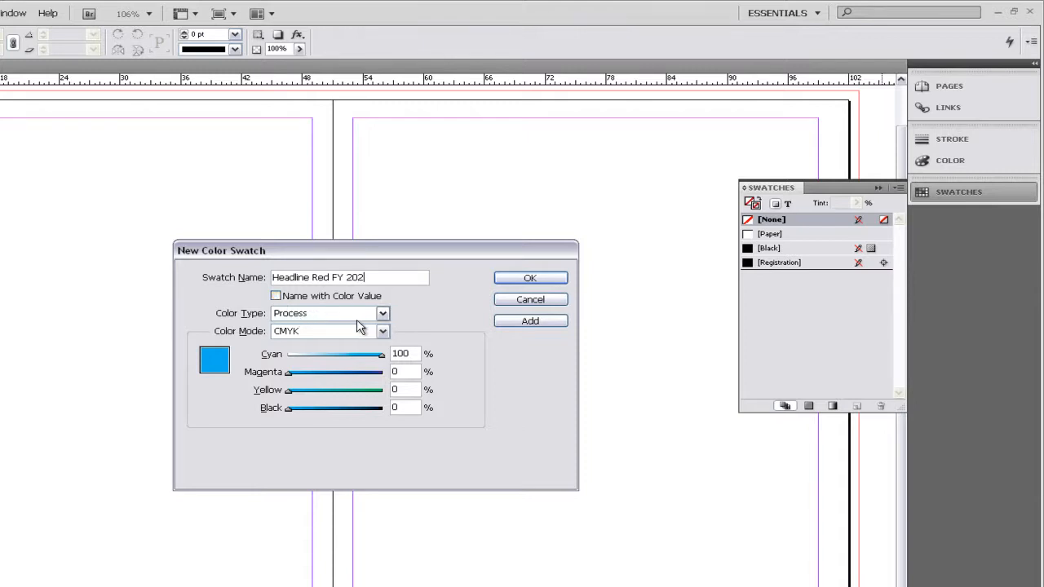
{"action": "mouse_move", "coordinate": [307, 318]}
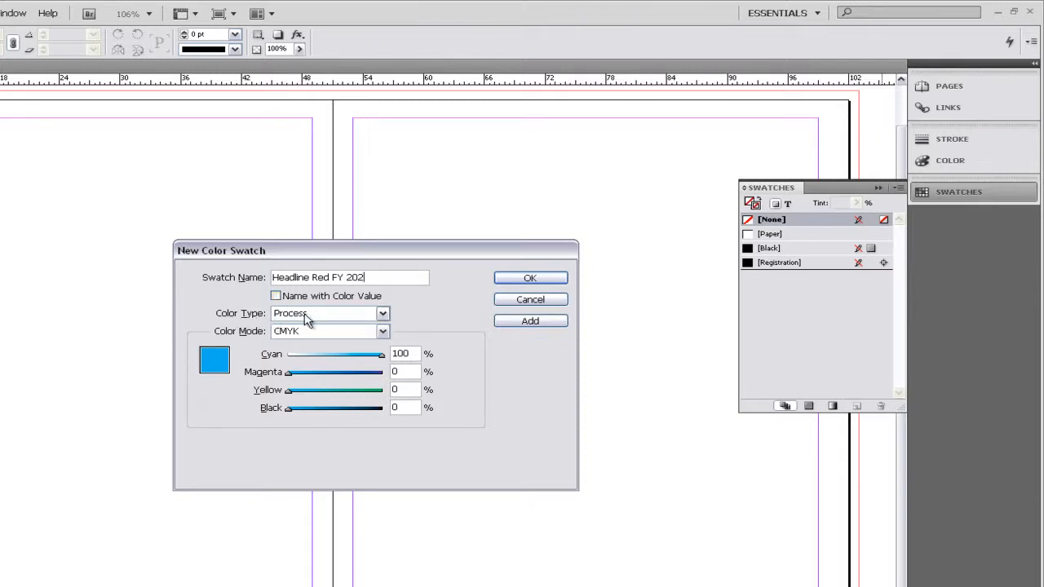
{"action": "mouse_move", "coordinate": [295, 341]}
{"action": "type", "text": "0"}
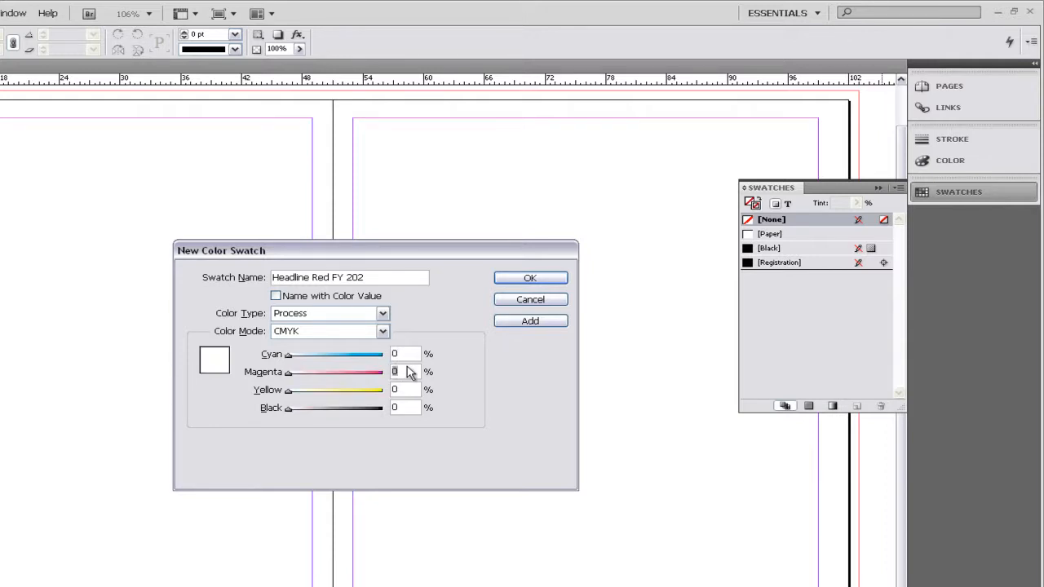
Step: Mix Headline Red FY 202 as C0 M100 Y65 K47 and add it to the Swatches panel
{"action": "type", "text": "100"}
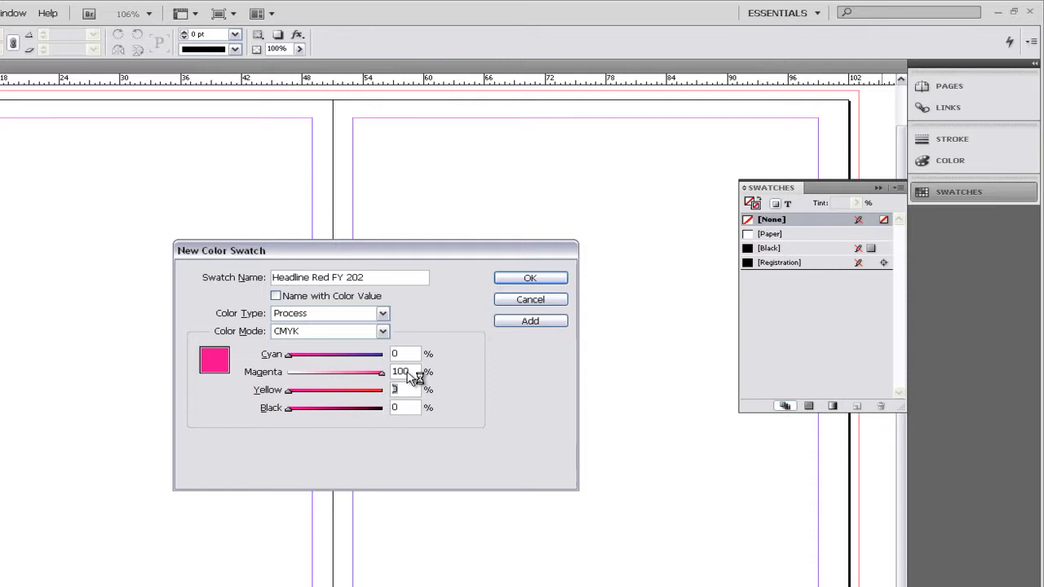
{"action": "type", "text": "65"}
{"action": "left_click", "coordinate": [404, 408]}
{"action": "type", "text": "47"}
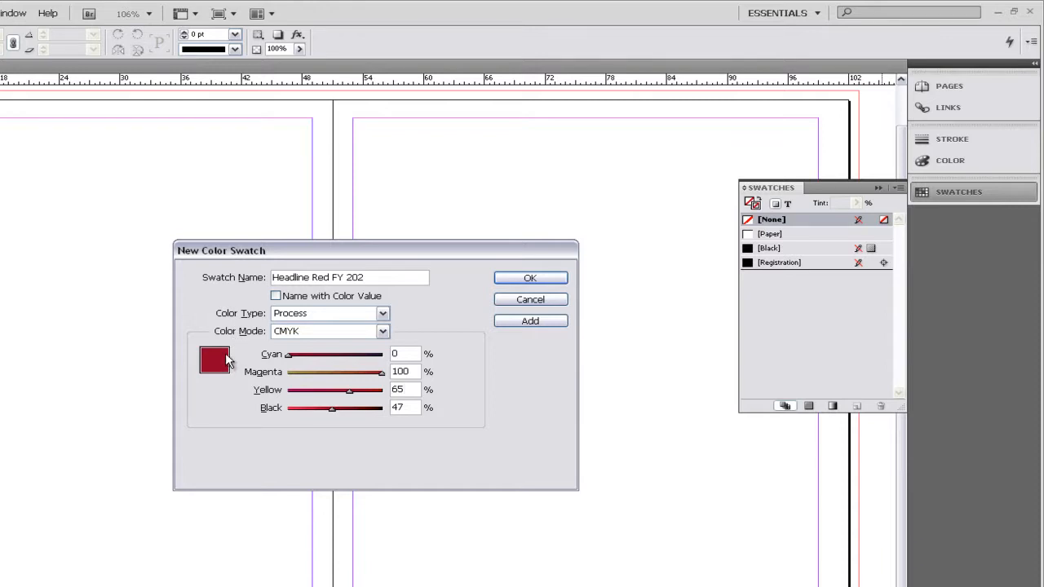
{"action": "left_click", "coordinate": [405, 388]}
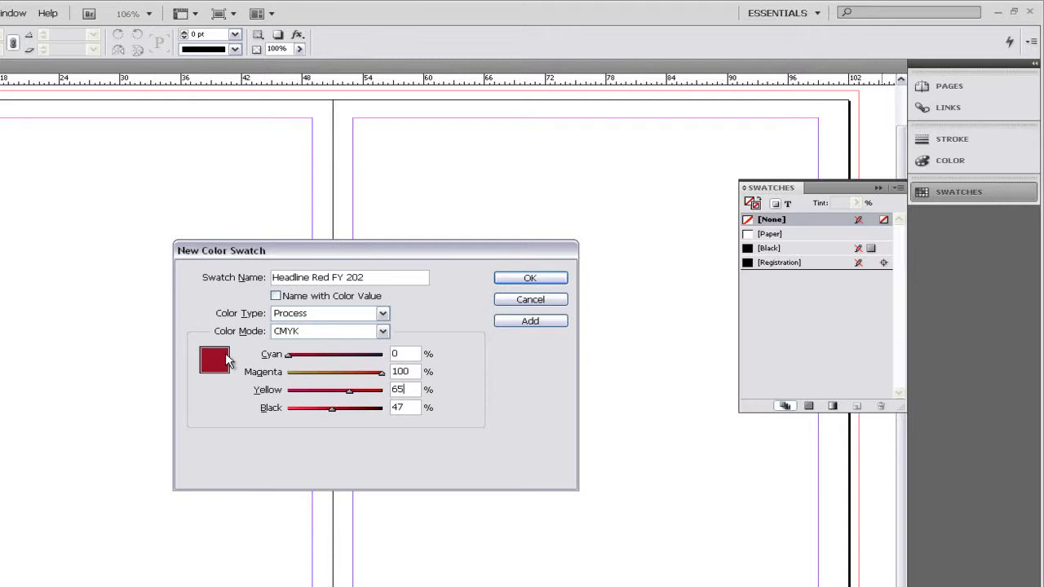
{"action": "mouse_move", "coordinate": [427, 302]}
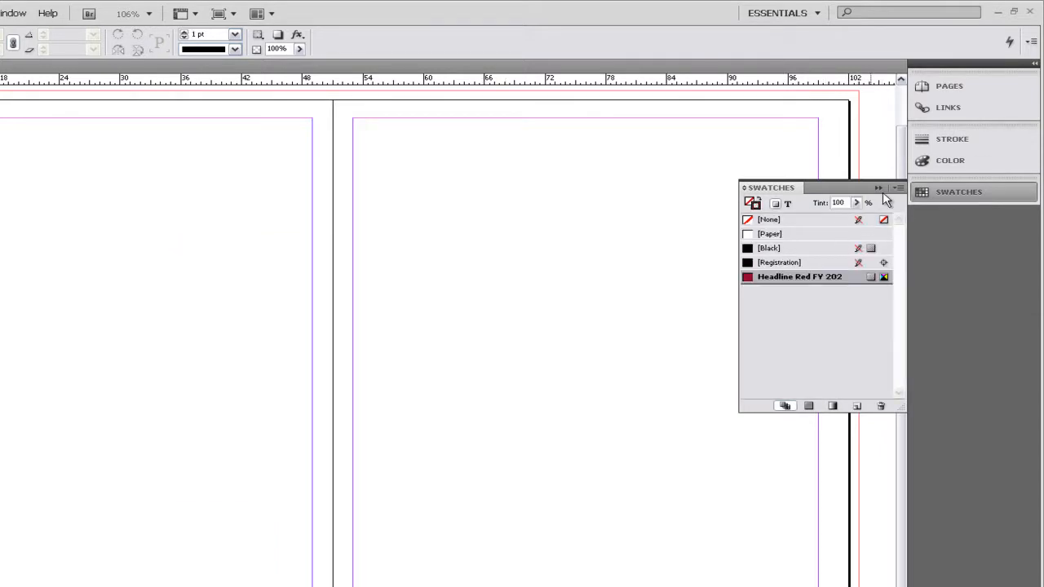
{"action": "left_click", "coordinate": [886, 199]}
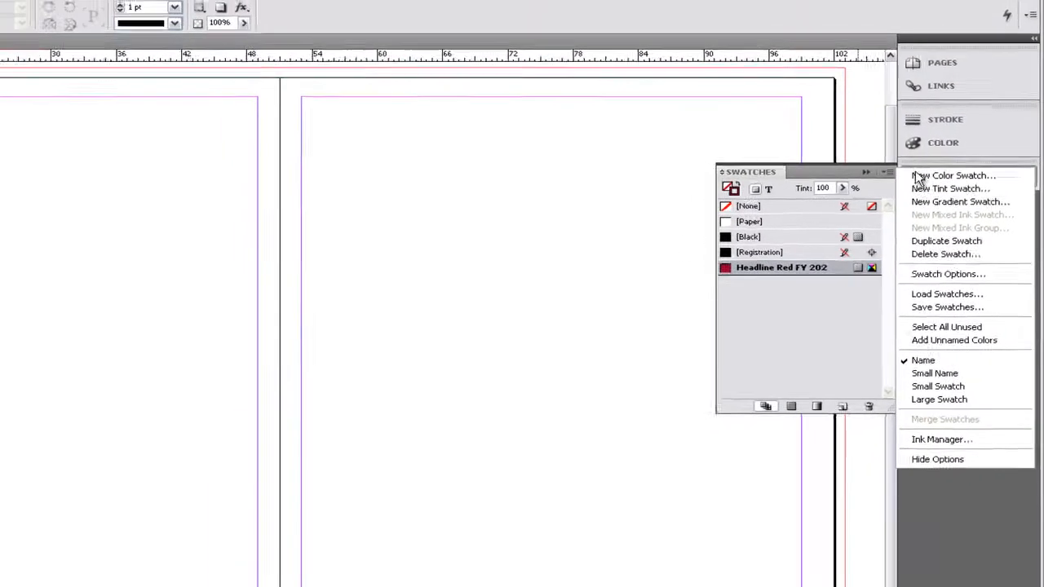
Step: Begin a second swatch with Name with Color Value off, named Accent Green FY 376
{"action": "left_click", "coordinate": [953, 177]}
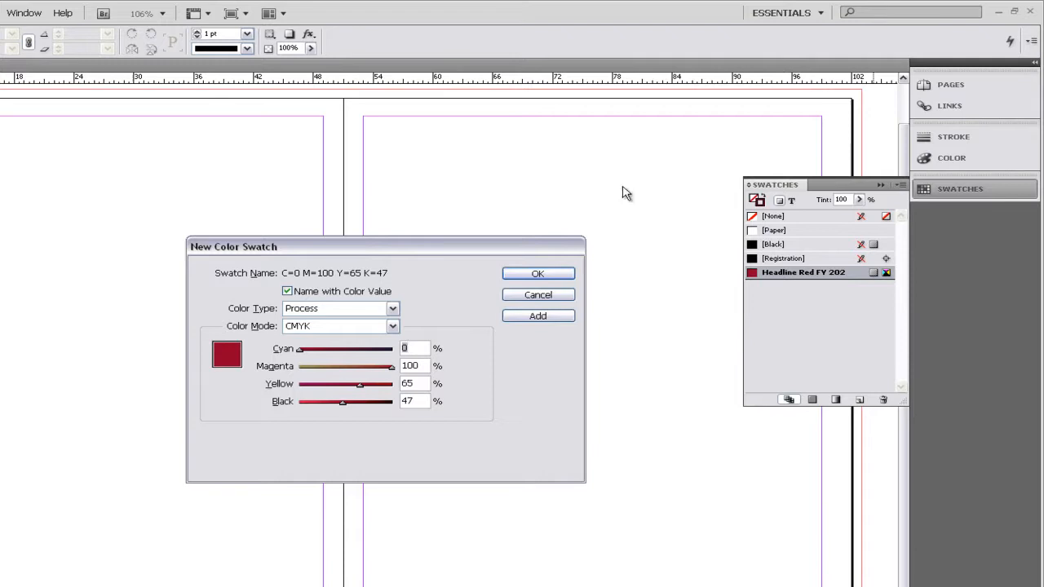
{"action": "left_click", "coordinate": [288, 290]}
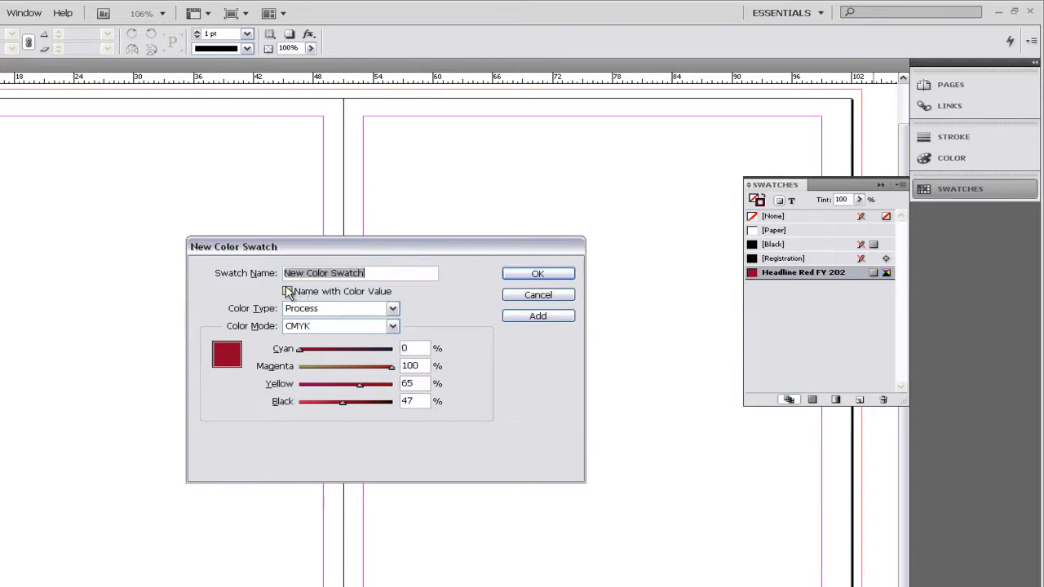
{"action": "type", "text": "Accent Green"}
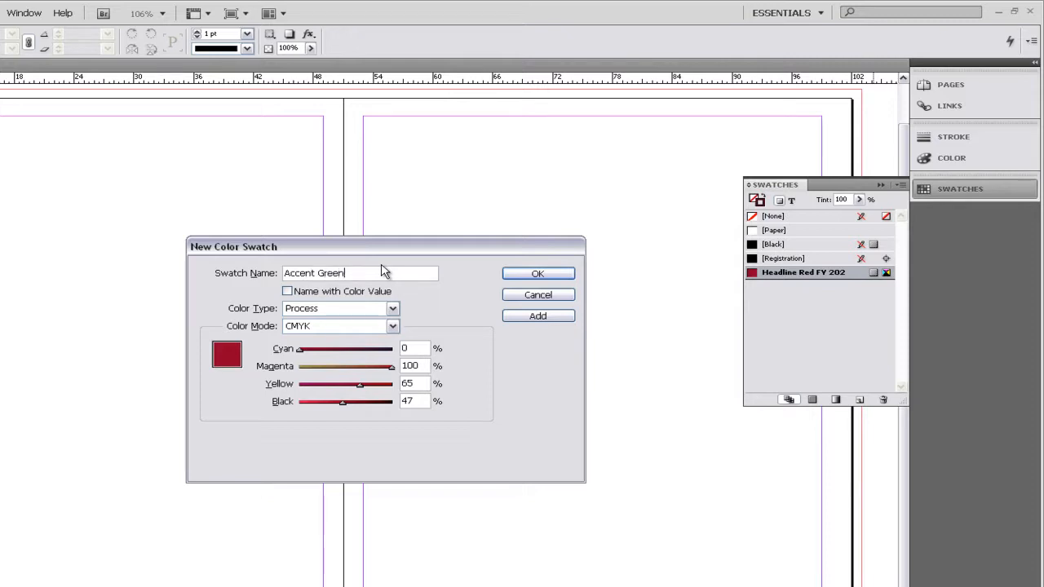
{"action": "type", "text": "FY"}
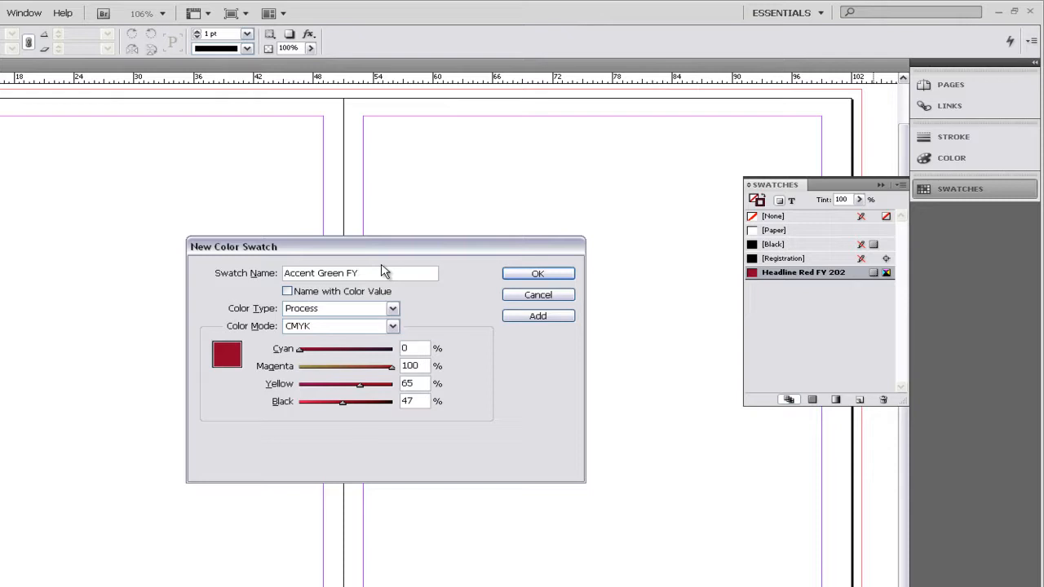
{"action": "type", "text": "376"}
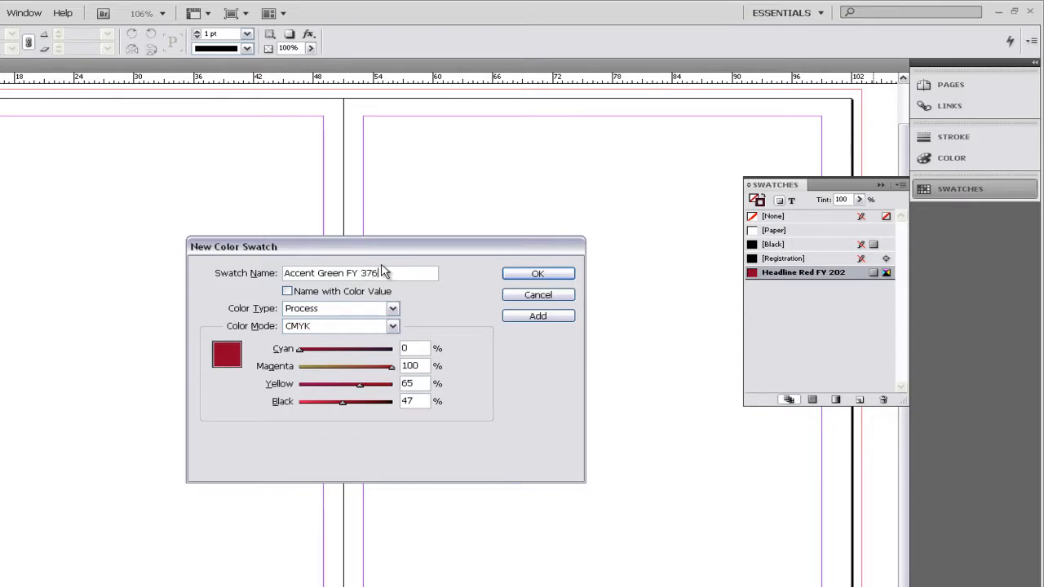
{"action": "mouse_move", "coordinate": [346, 323]}
{"action": "type", "text": "56"}
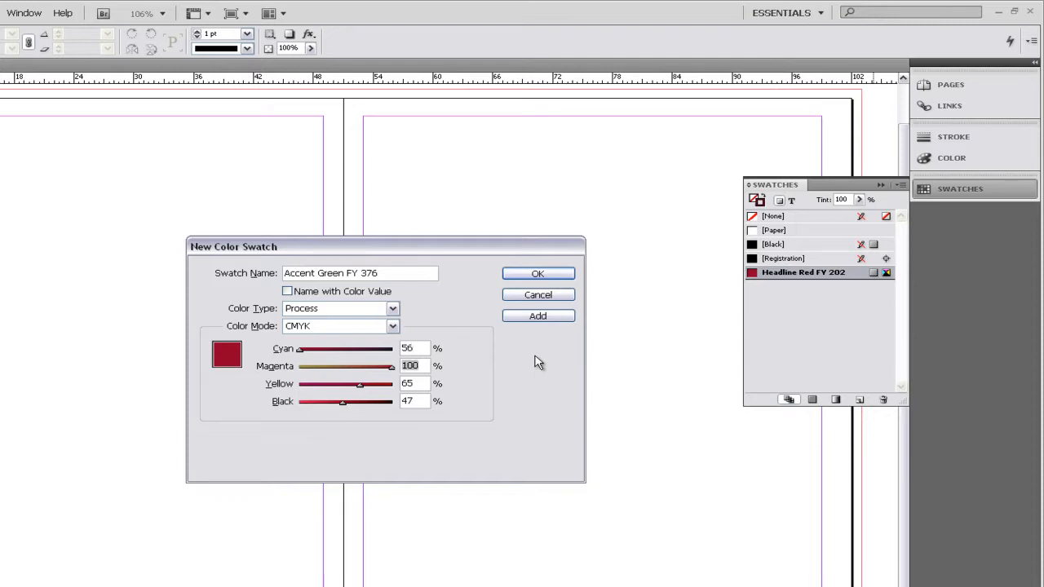
Step: Mix Accent Green FY 376 as C56 M0 Y100 K0 and add it to the Swatches panel
{"action": "type", "text": "0"}
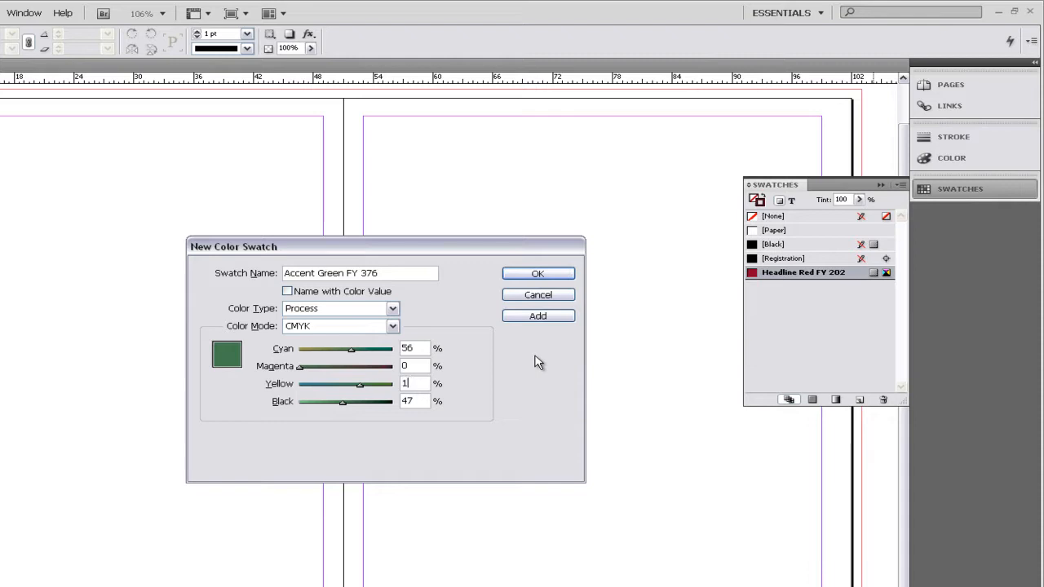
{"action": "type", "text": "100"}
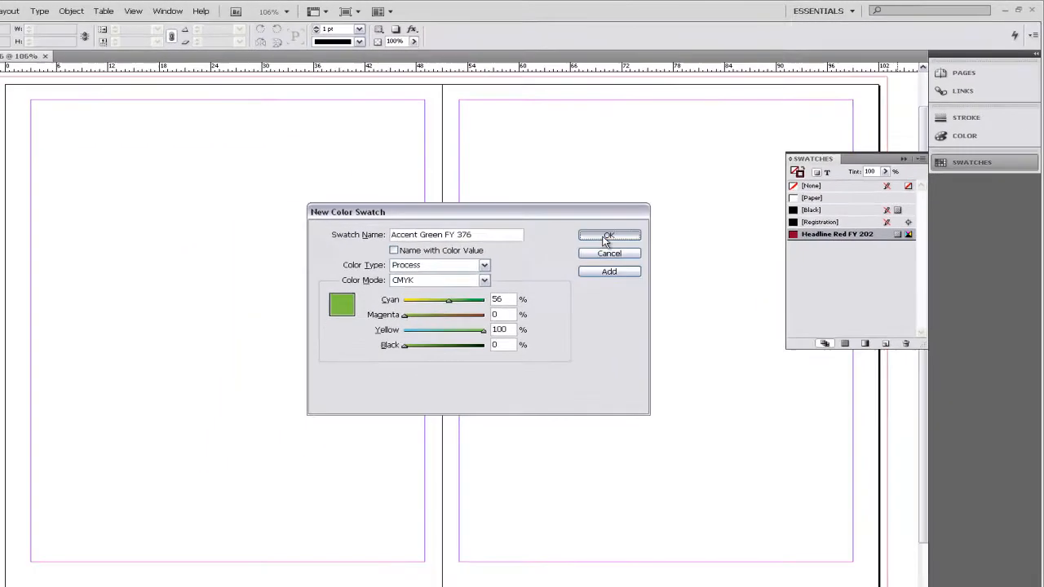
{"action": "left_click", "coordinate": [608, 235]}
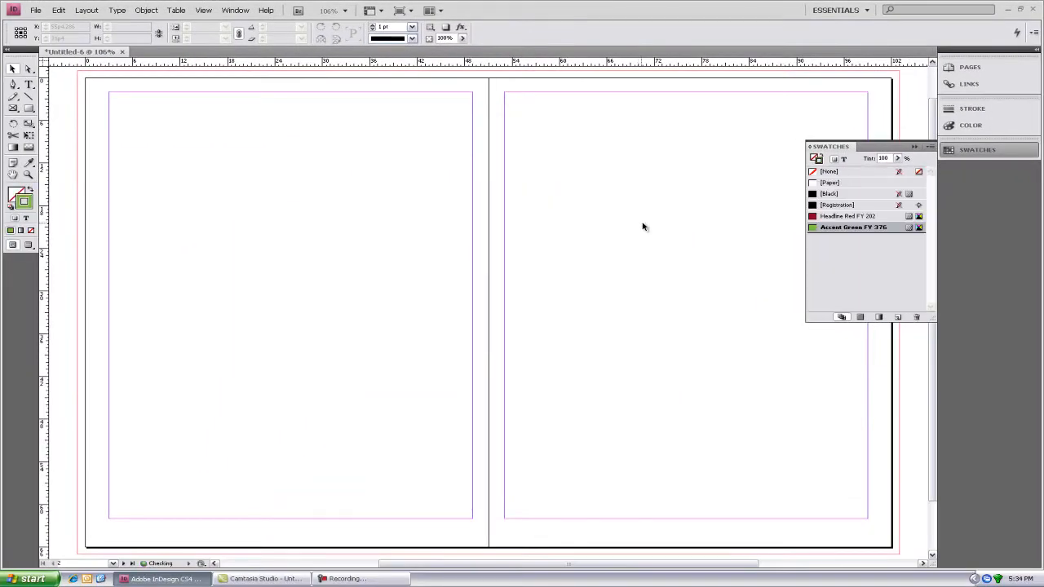